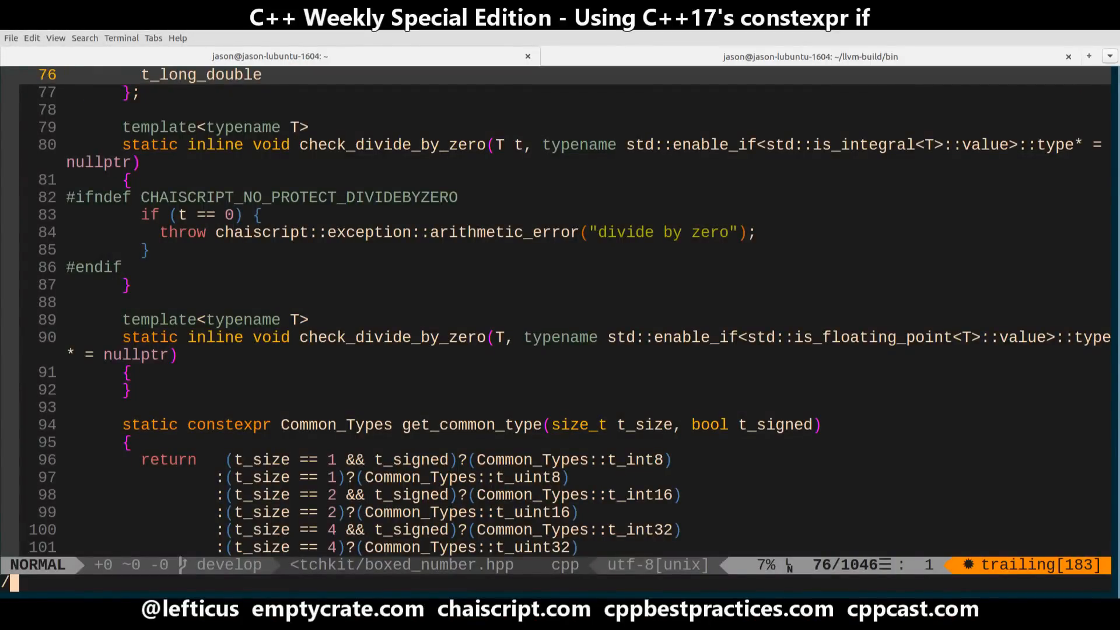
# Search for enable_if and delete the enable_if parameter from the integral check_divide_by_zero overload
pyautogui.write('/enable')
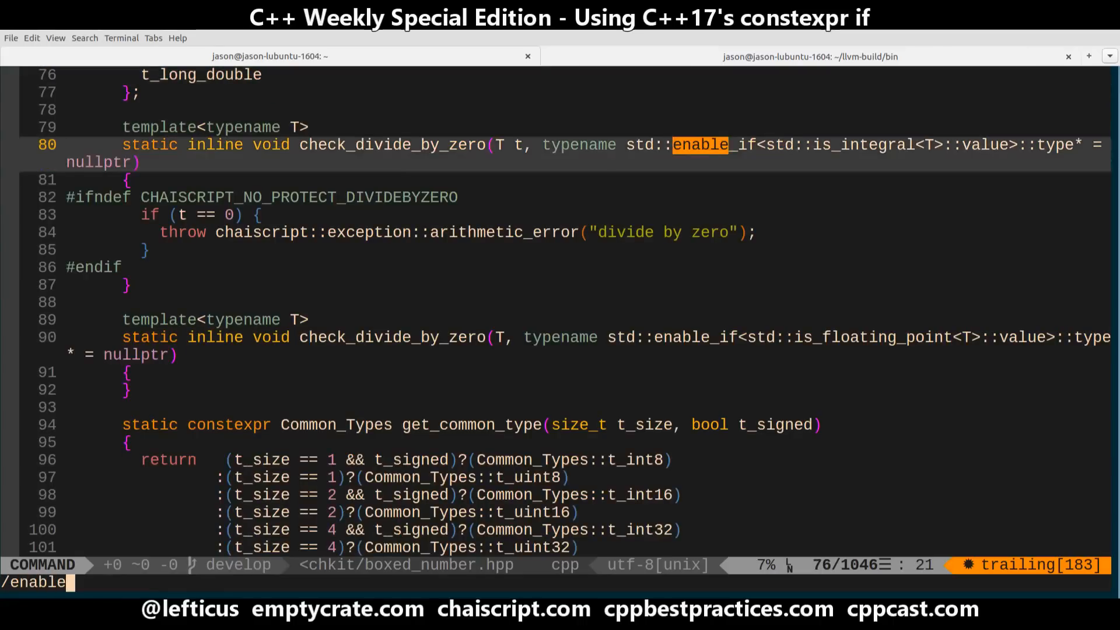
pyautogui.press('Return')
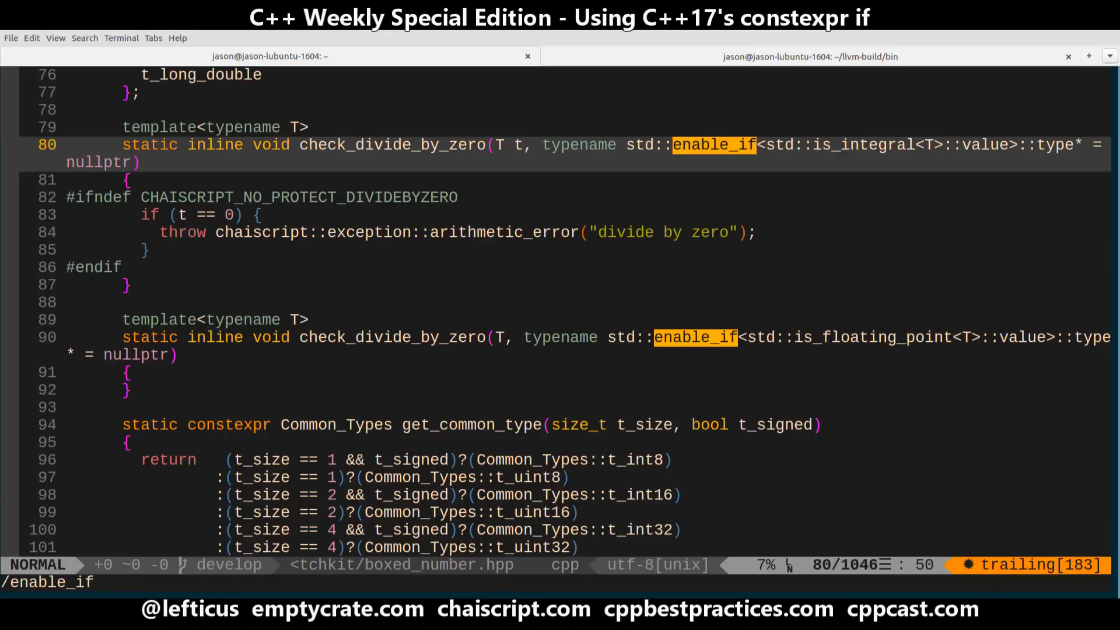
pyautogui.press('v')
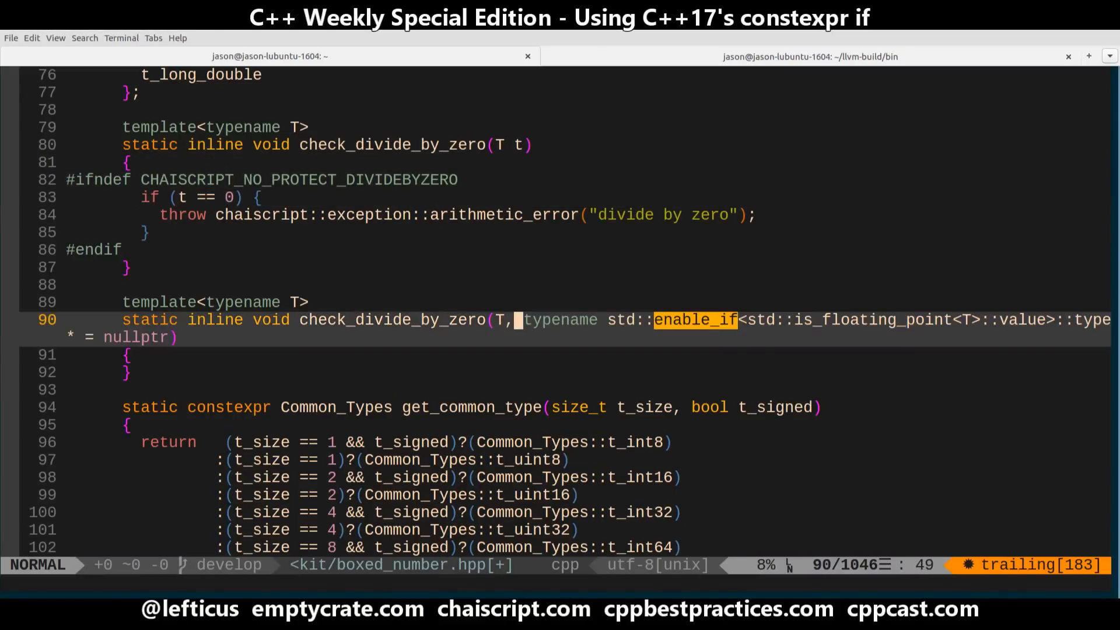
# Move the std::is_floating_point<T>::value condition into the first function as an if constexpr
pyautogui.press('v')
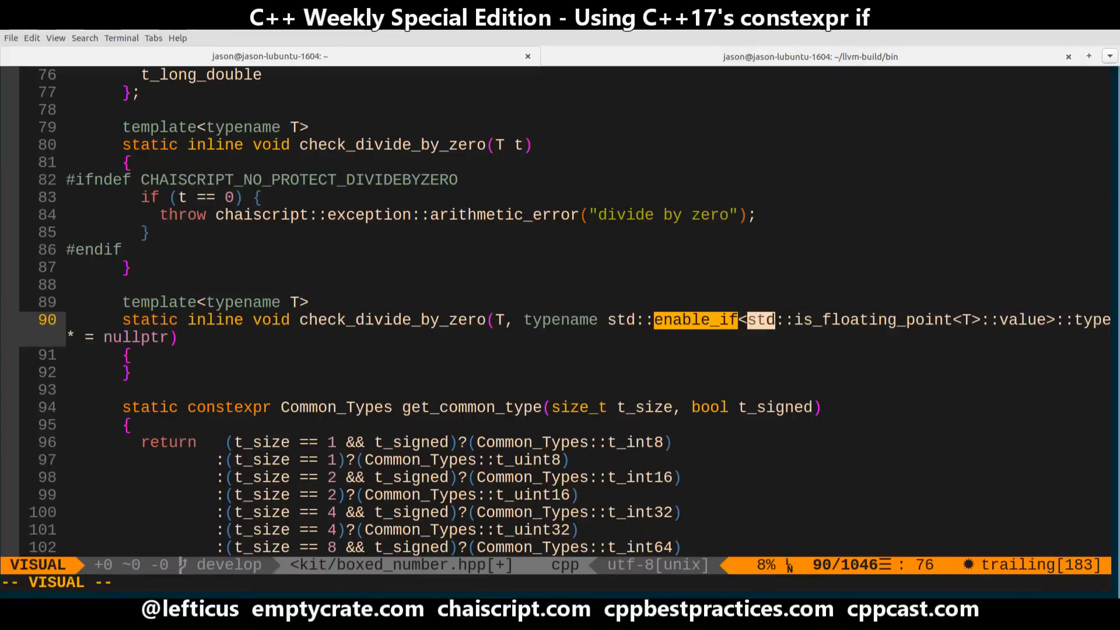
pyautogui.press('e')
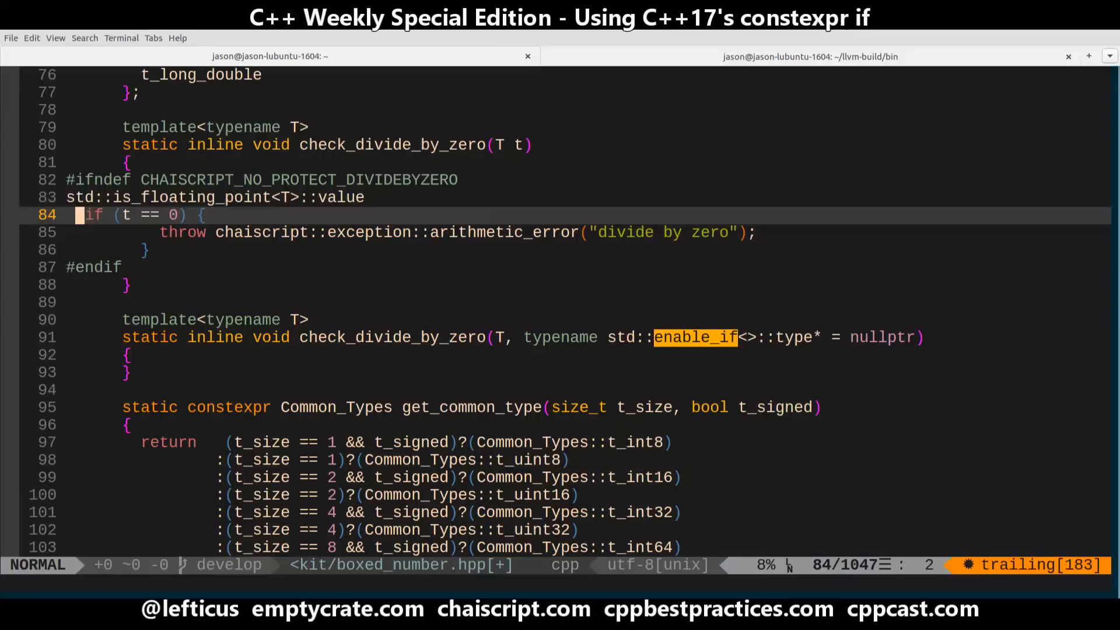
pyautogui.press('l')
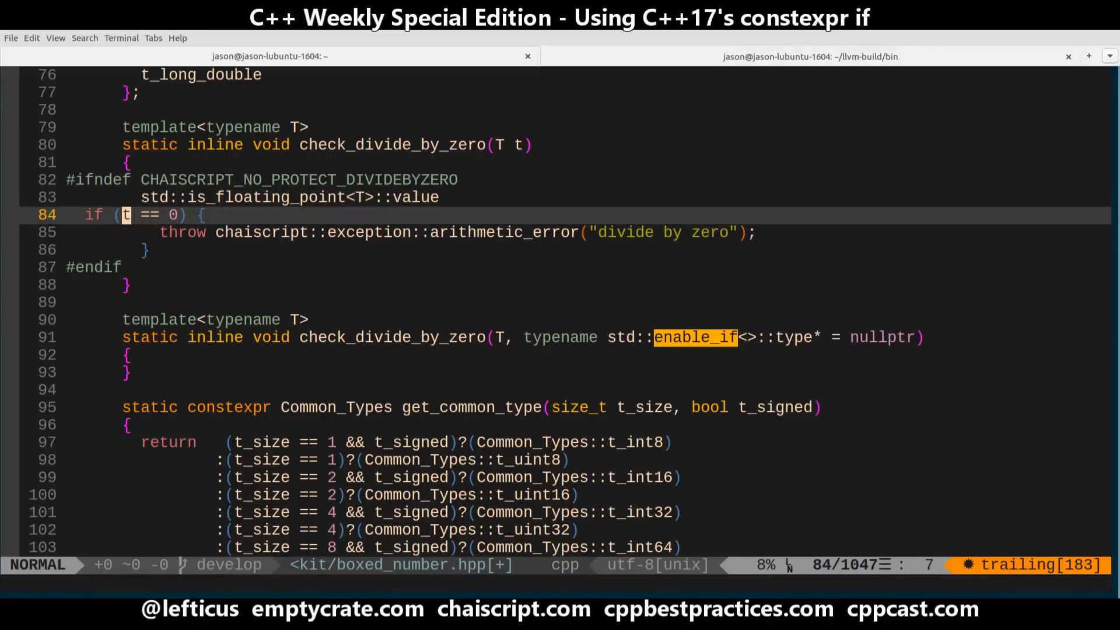
pyautogui.press('Up')
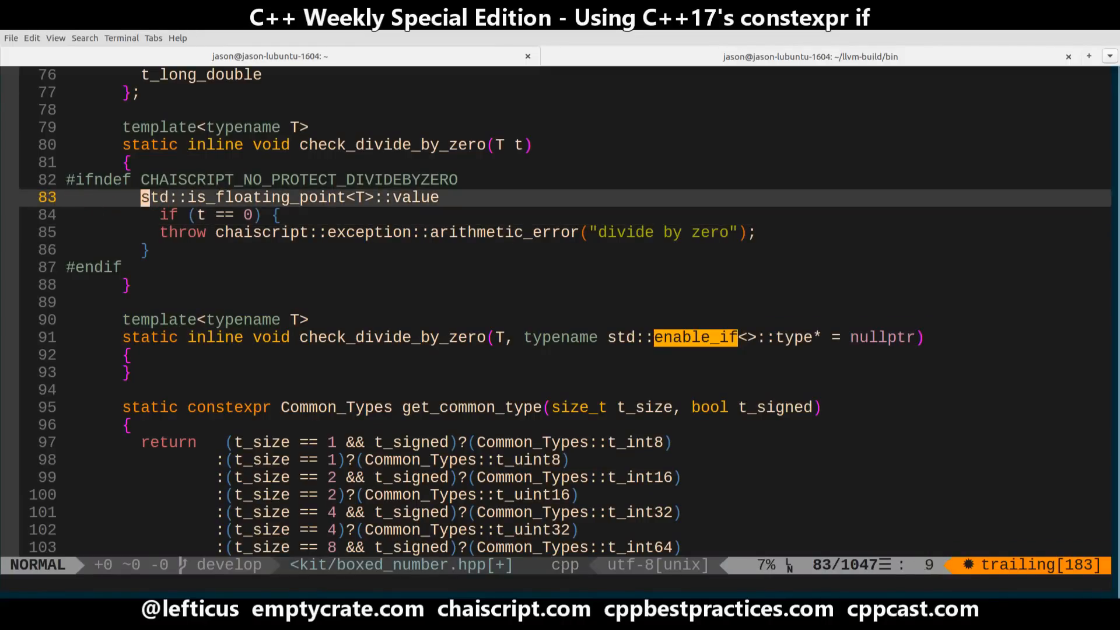
pyautogui.write('if constexpr(')
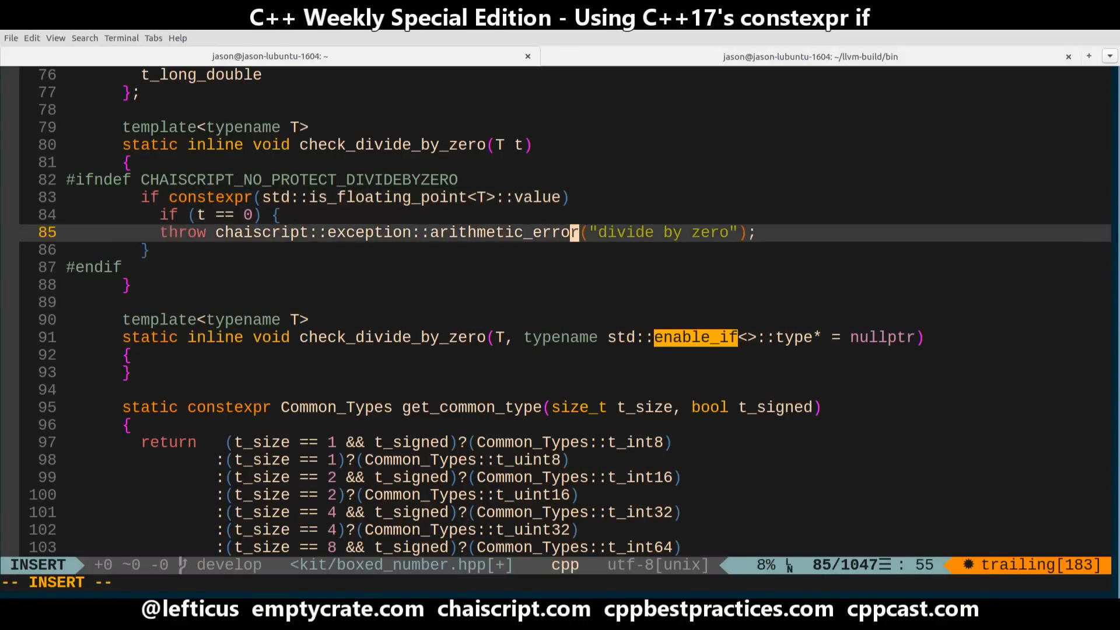
# Add braces around the constexpr if block and delete the redundant floating-point overload
pyautogui.press('Escape')
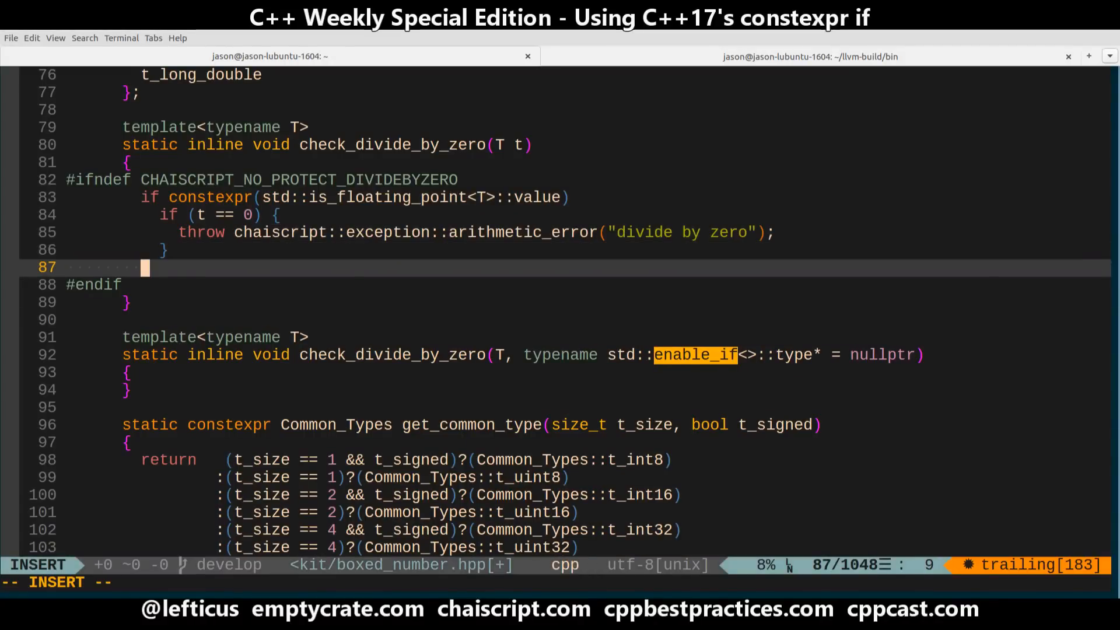
pyautogui.press('Escape')
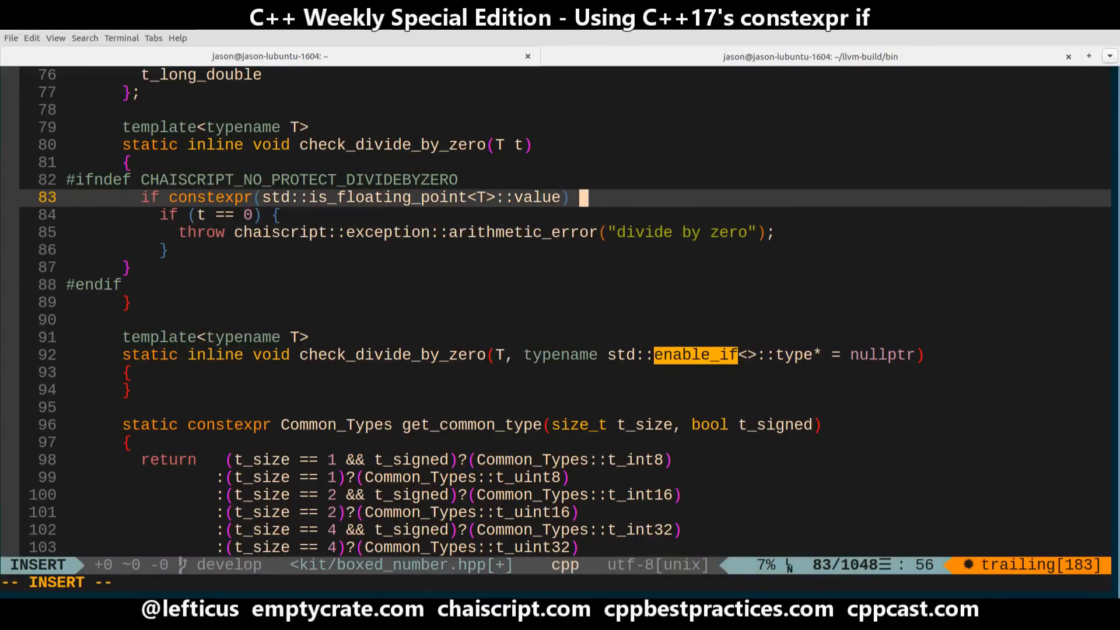
pyautogui.press('Escape')
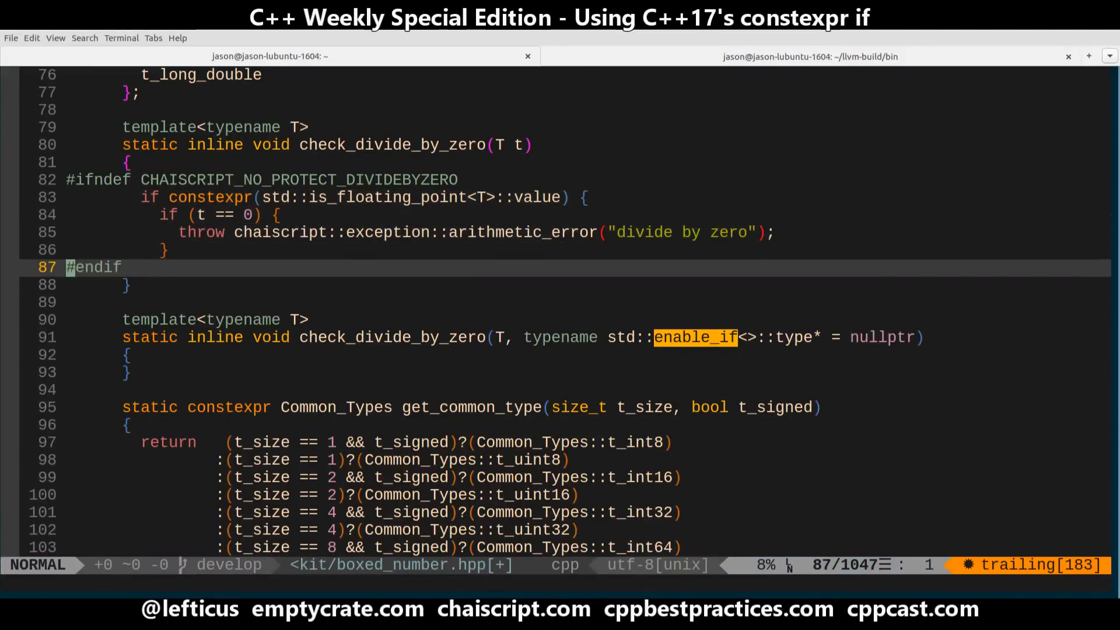
pyautogui.press('o')
pyautogui.write('}')
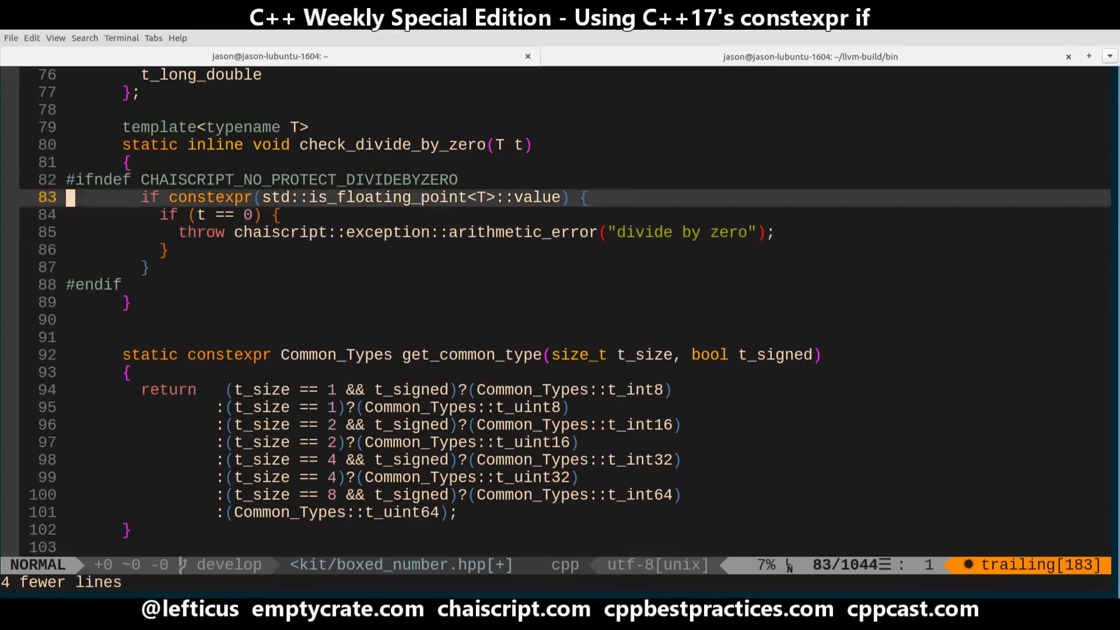
# Scroll past the edit and open proxy_functions_detail.hpp at the Do_Call templates
pyautogui.scroll(-3)
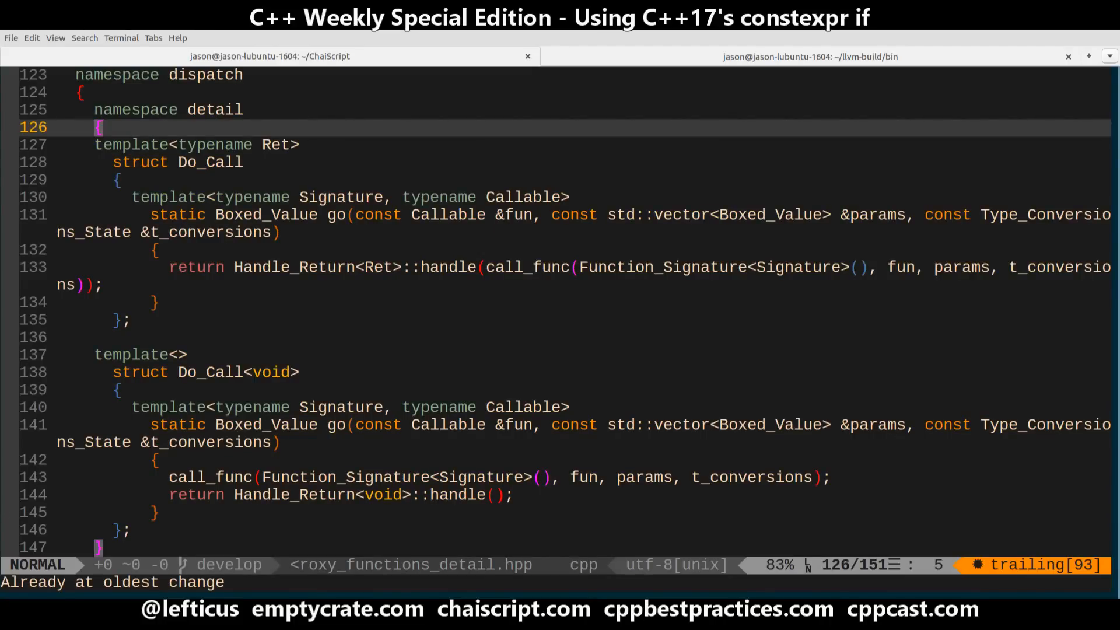
# Undo all edits to proxy_functions_detail.hpp and open a blank line above Do_Call::go's return
pyautogui.press('j')
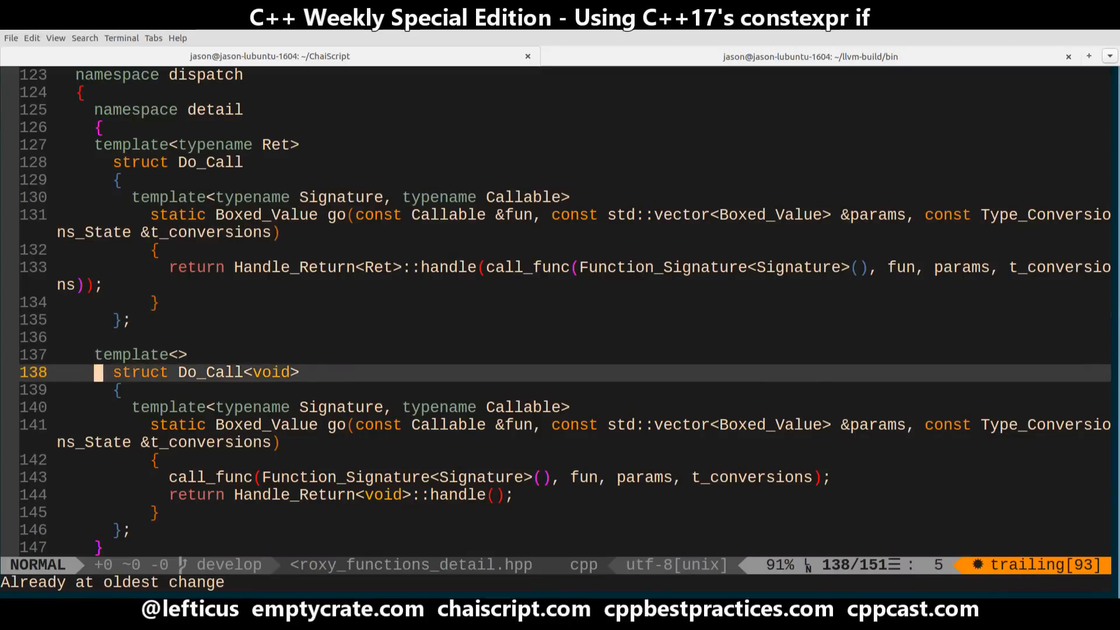
pyautogui.press('j')
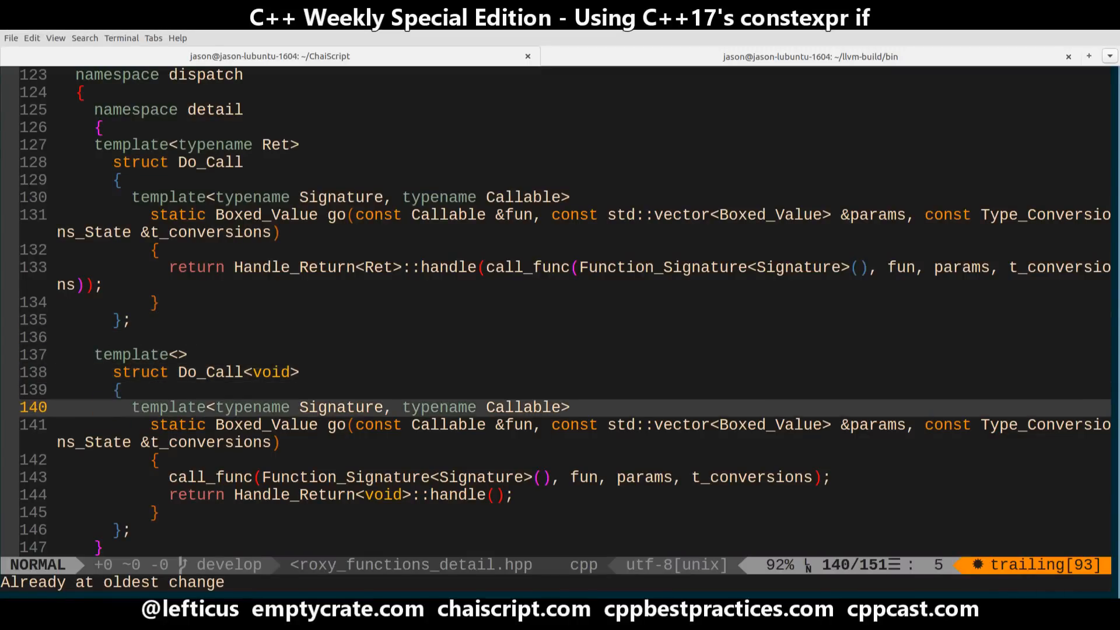
pyautogui.press('j')
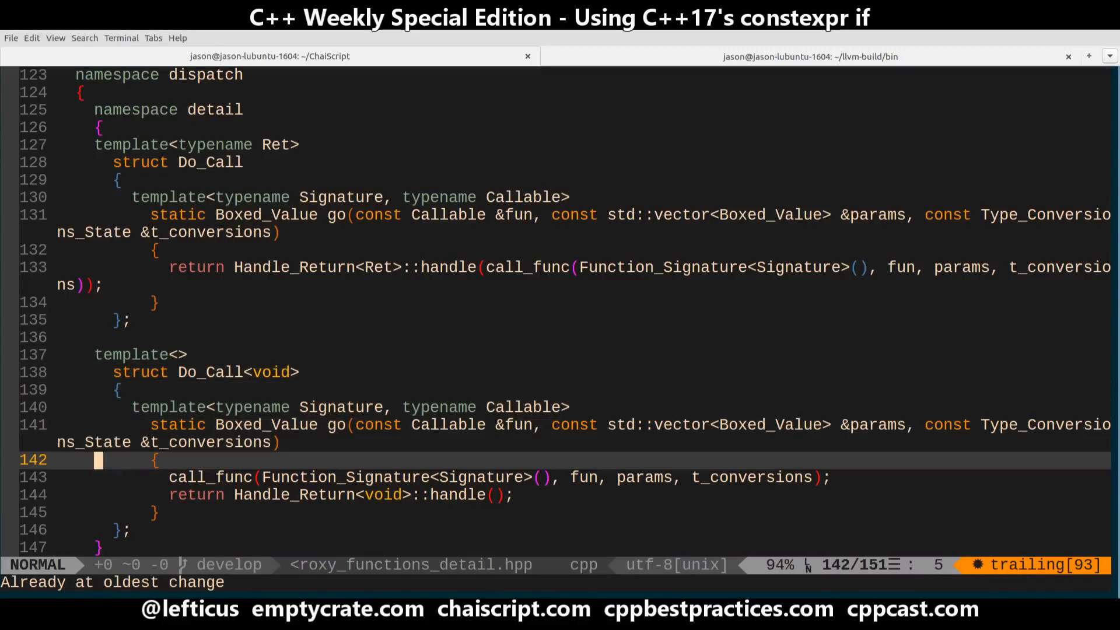
pyautogui.press('j')
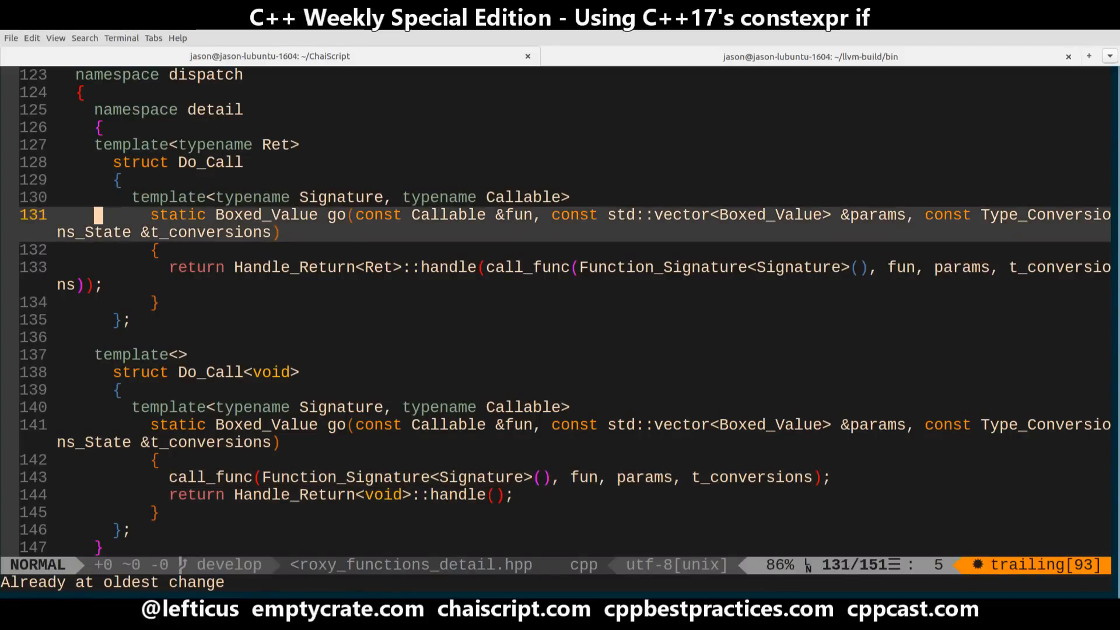
pyautogui.press('j')
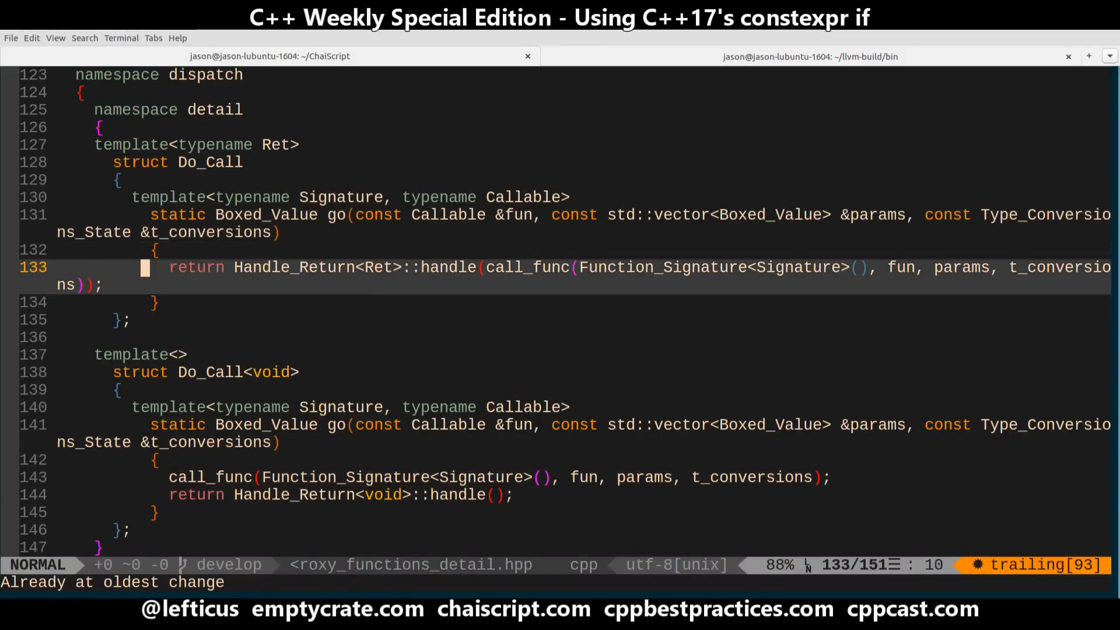
pyautogui.press('v')
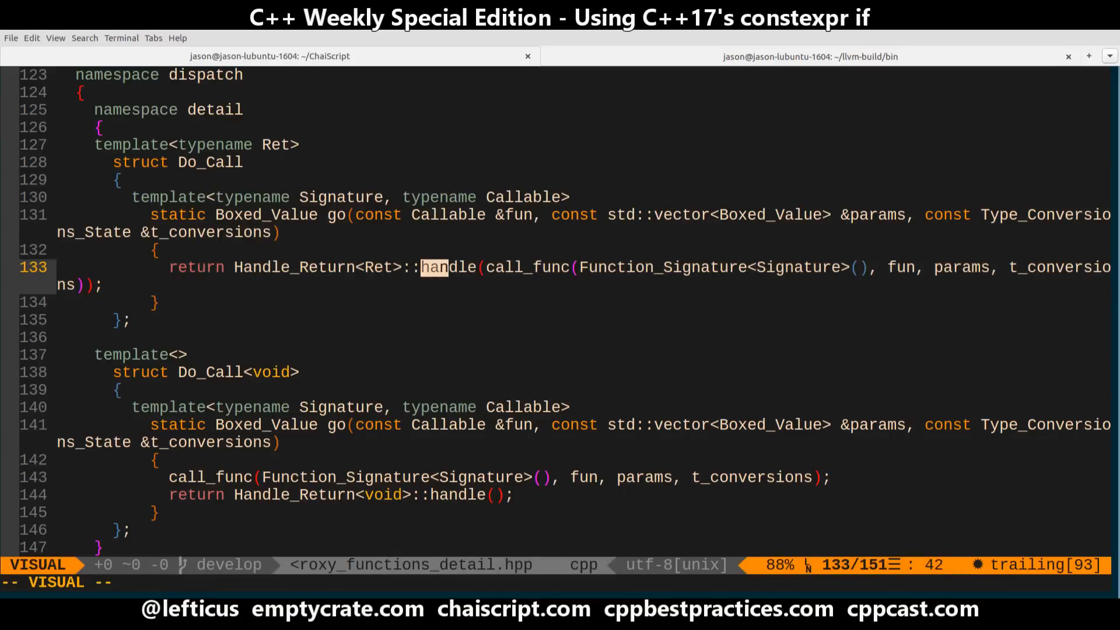
pyautogui.press('Escape')
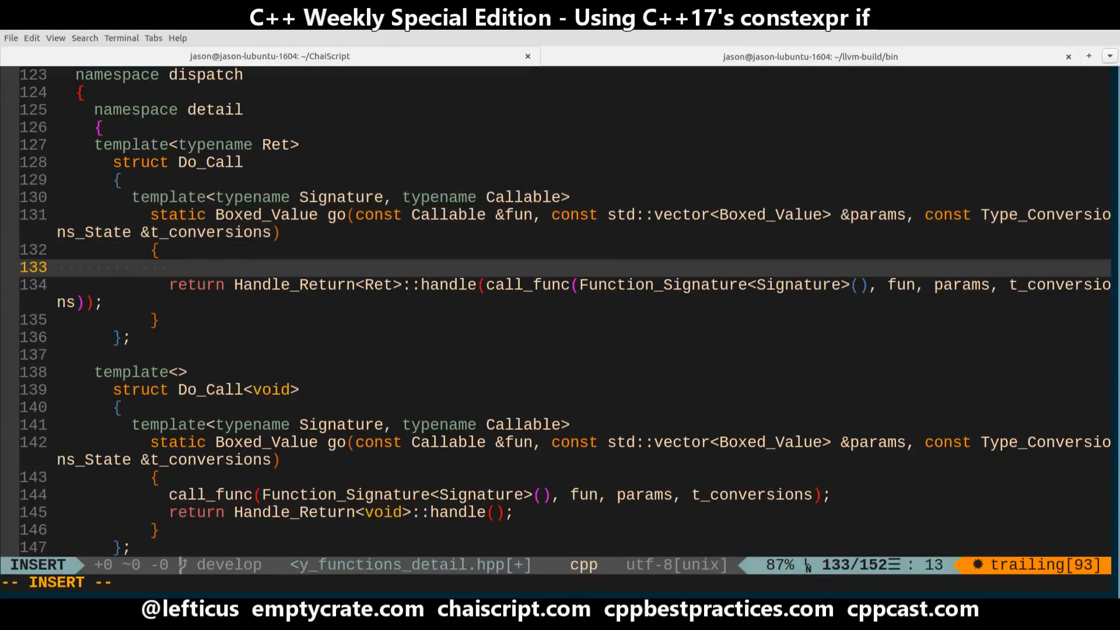
# Add if constexpr(std::is_same<void, Ret>::value) with an else branch and delete Do_Call<void>
pyautogui.write('if con')
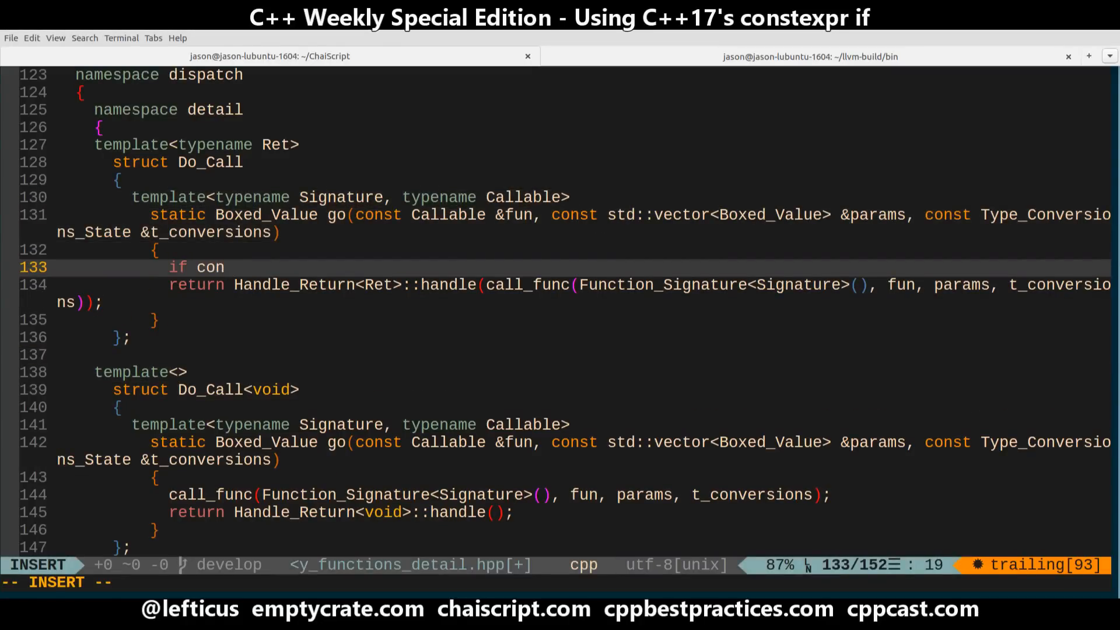
pyautogui.write('texpr(std')
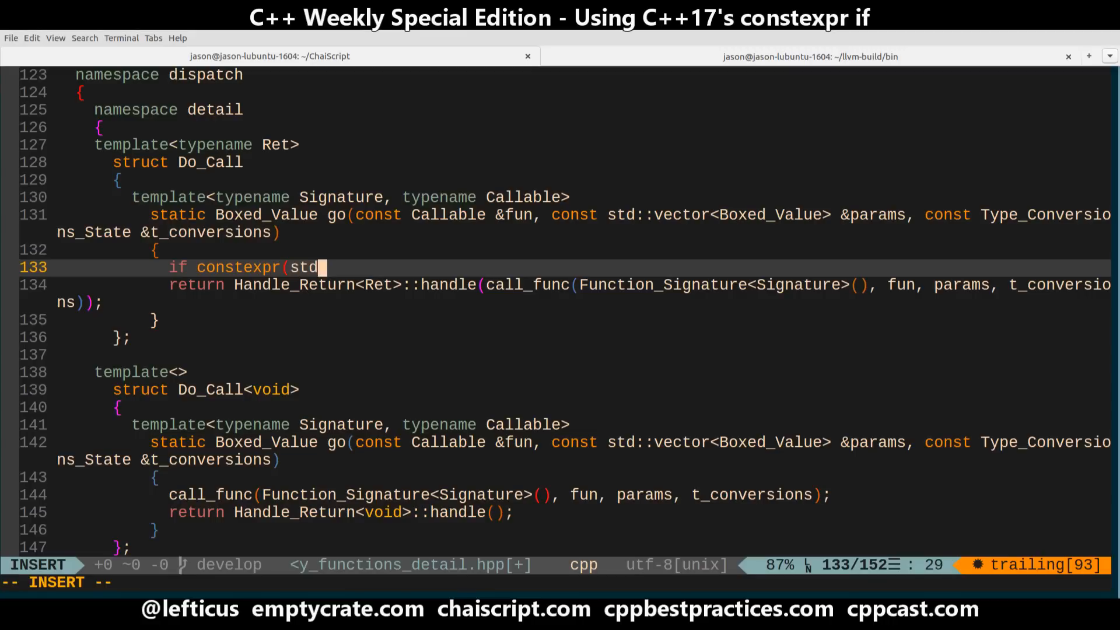
pyautogui.write('::is_same<void, Ret>::value) {')
pyautogui.write('} else {')
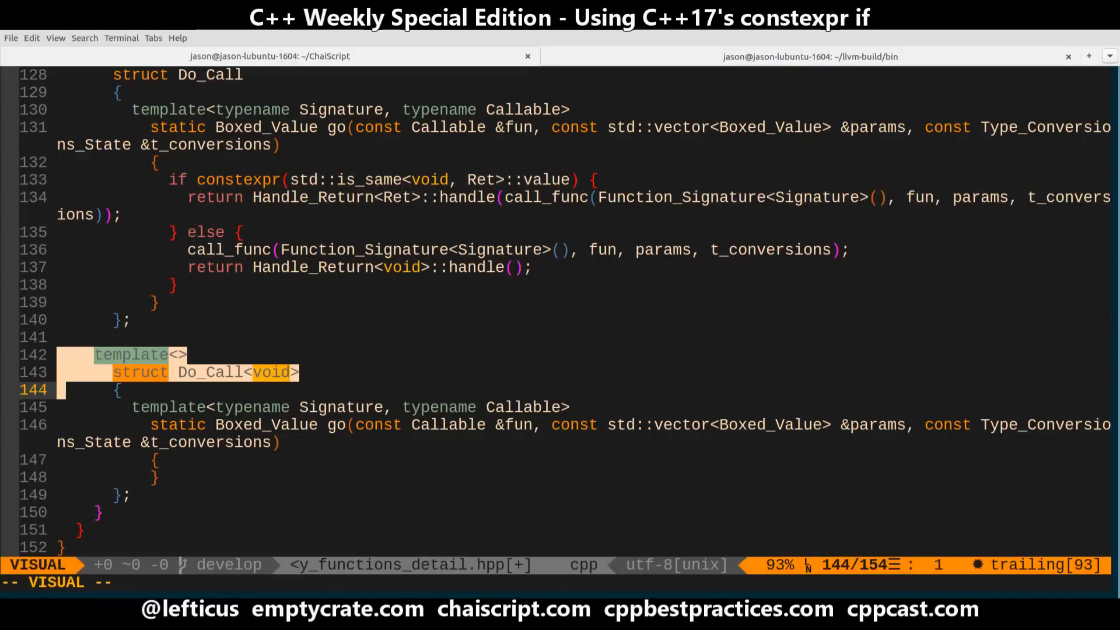
pyautogui.press('d')
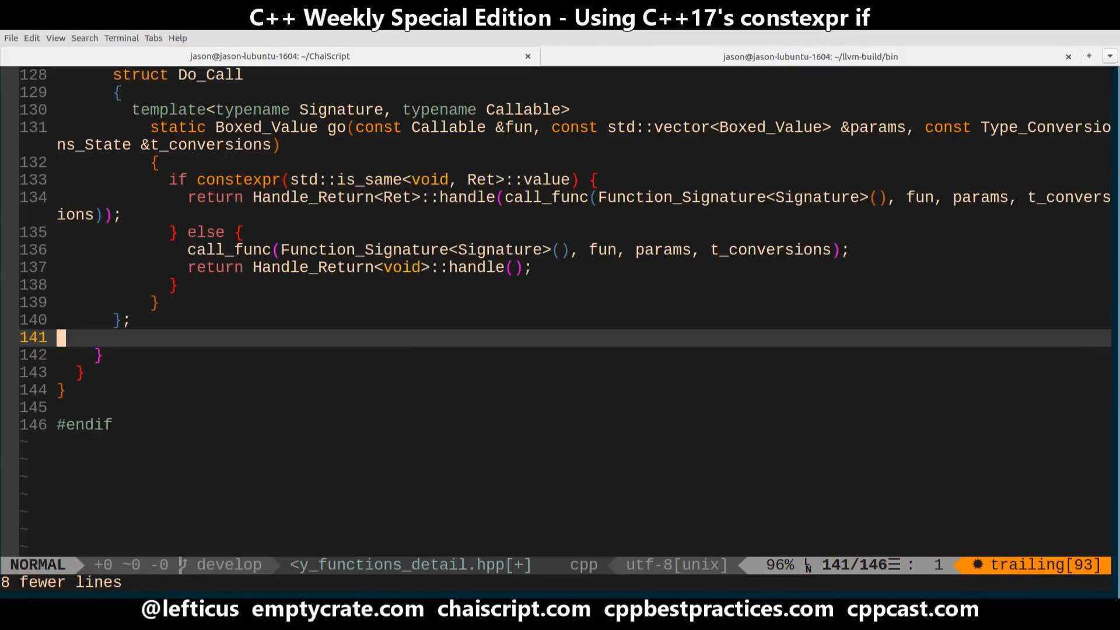
pyautogui.scroll(3)
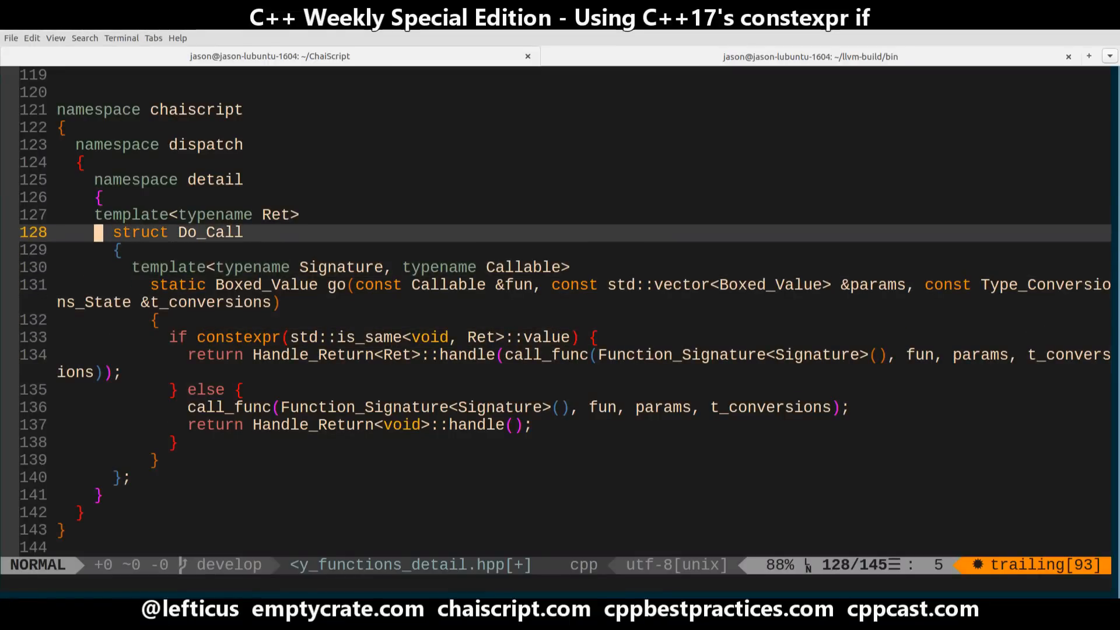
# Save and open chaiscript/dispatchkit/handle_return.hpp with :e
pyautogui.press('j')
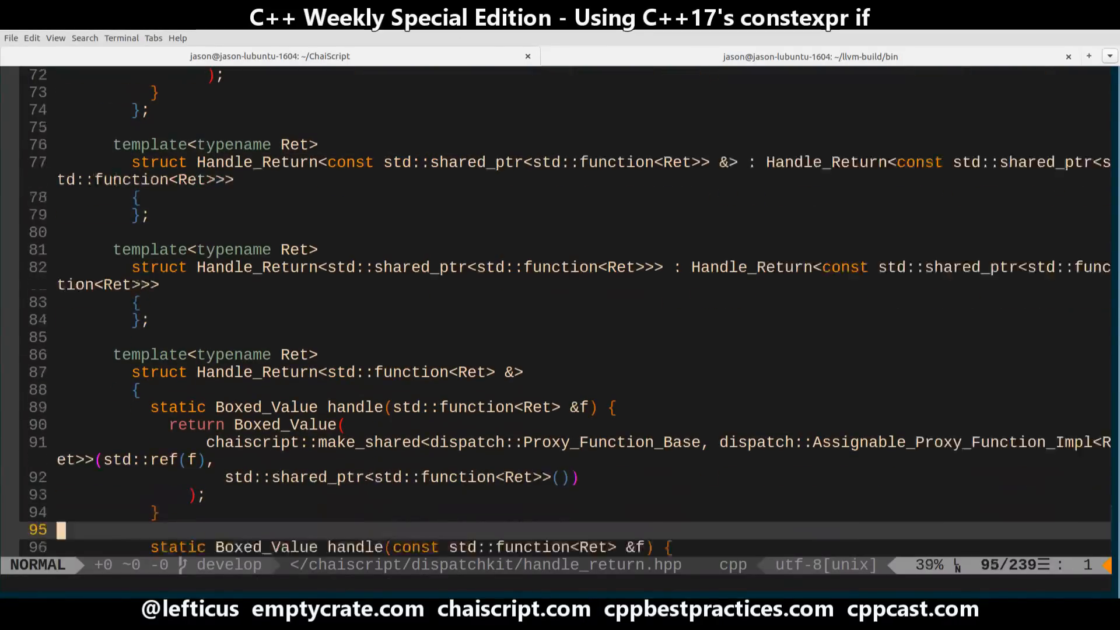
pyautogui.scroll(-3)
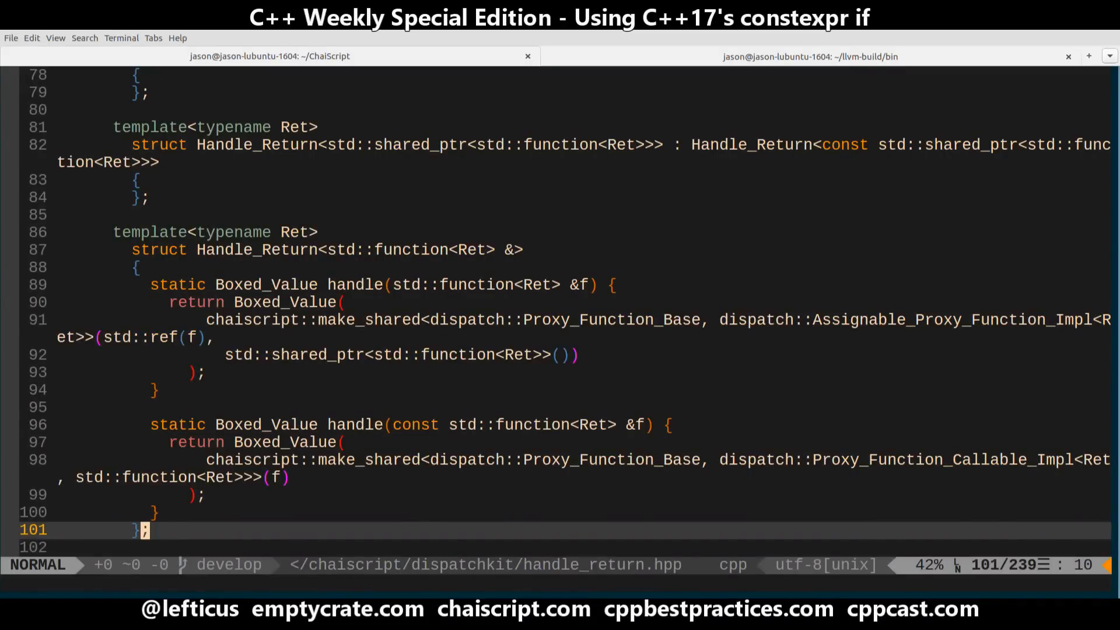
pyautogui.scroll(-3)
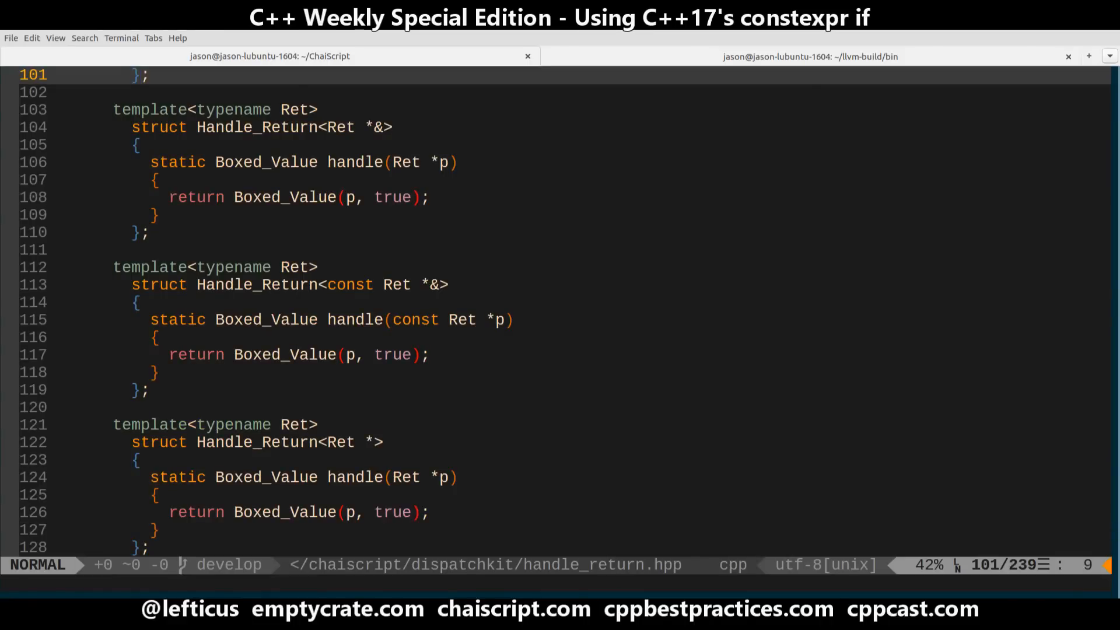
pyautogui.scroll(-3)
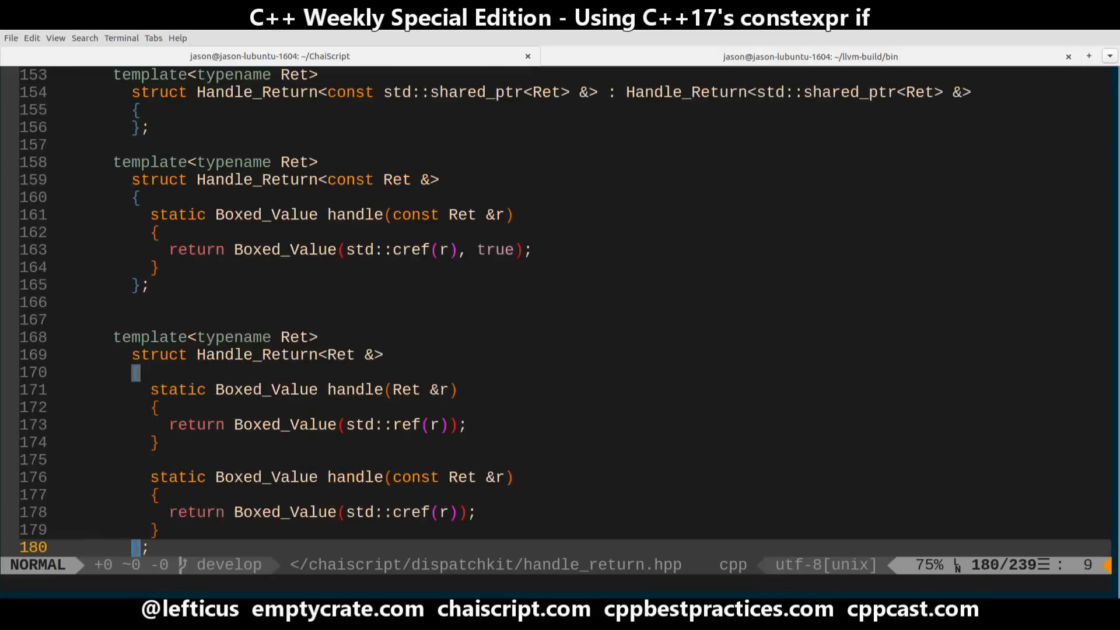
pyautogui.scroll(-3)
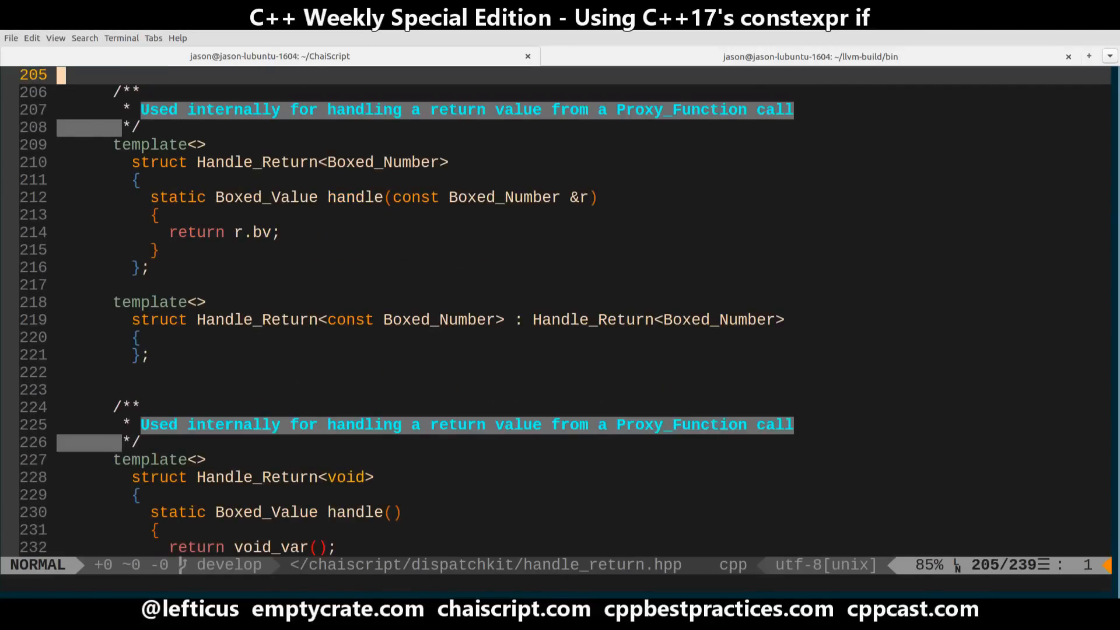
pyautogui.write('enal')
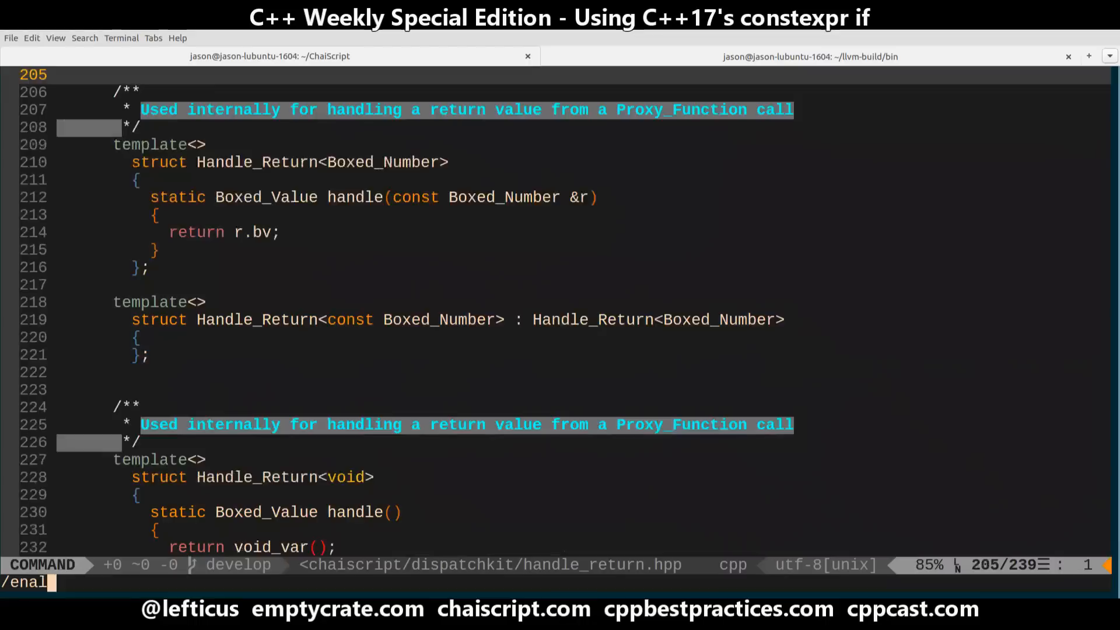
# Discard the mistyped search and jump to the enable_if handle overloads
pyautogui.press('Return')
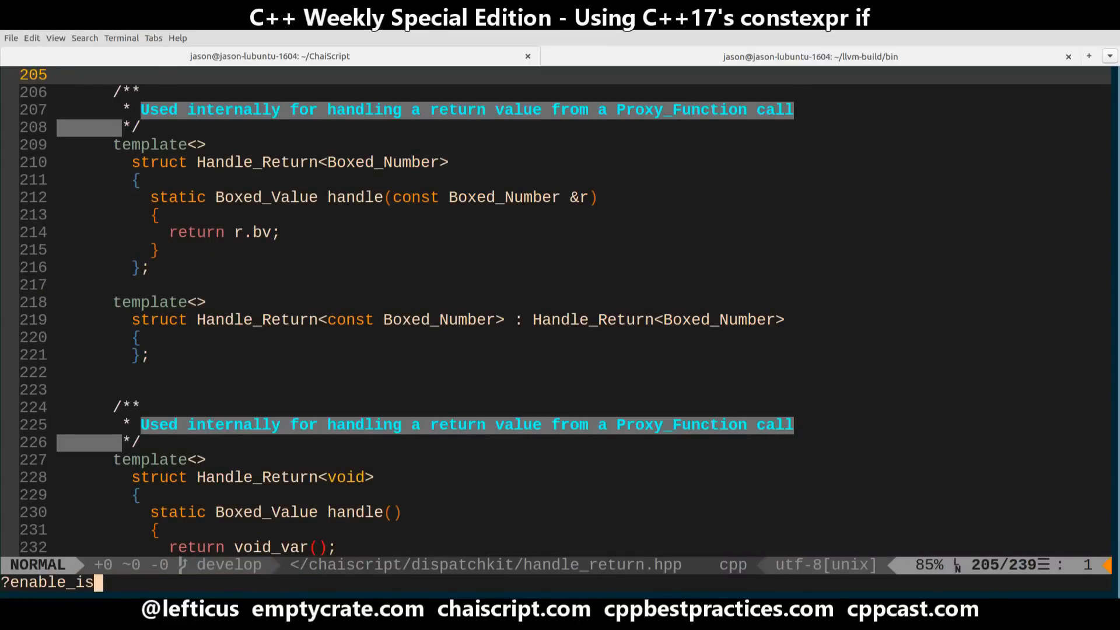
pyautogui.press('Return')
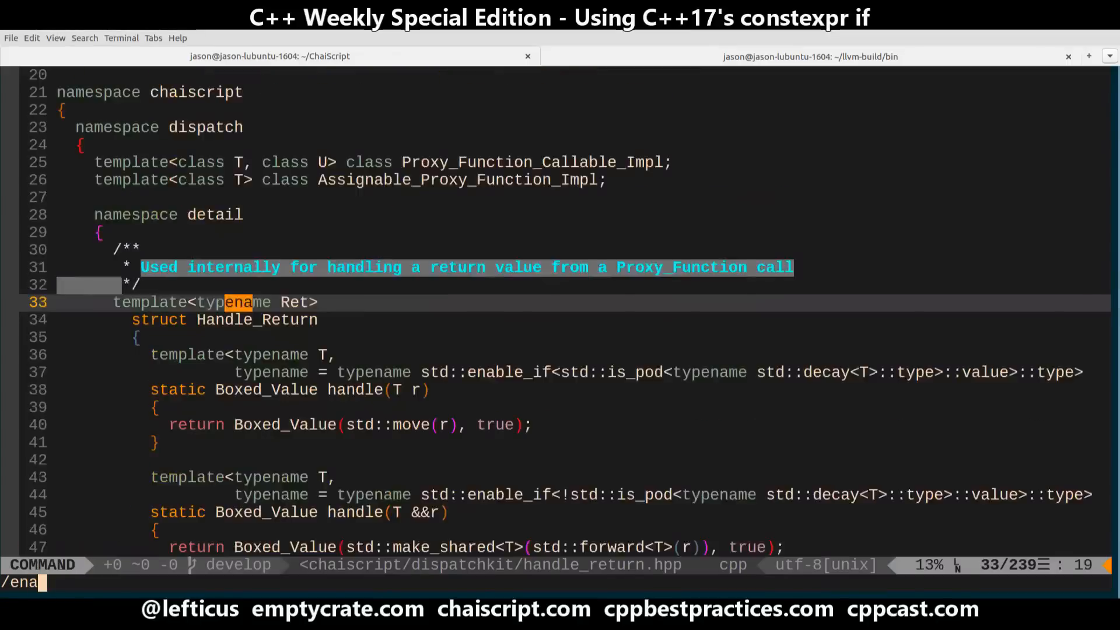
pyautogui.press('Return')
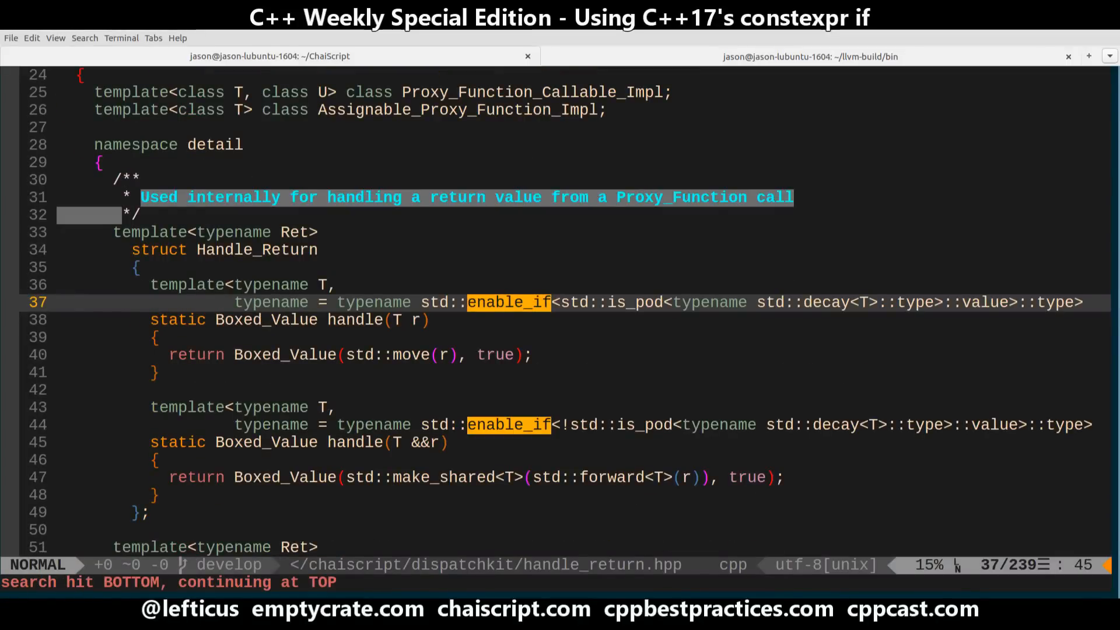